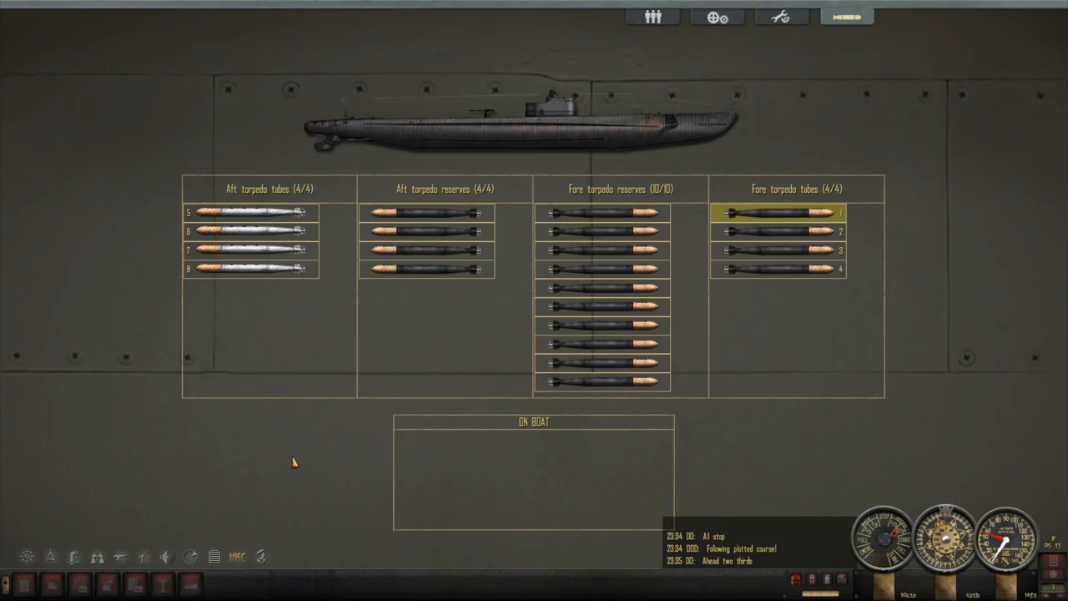
{"action": "mouse_move", "coordinate": [511, 437]}
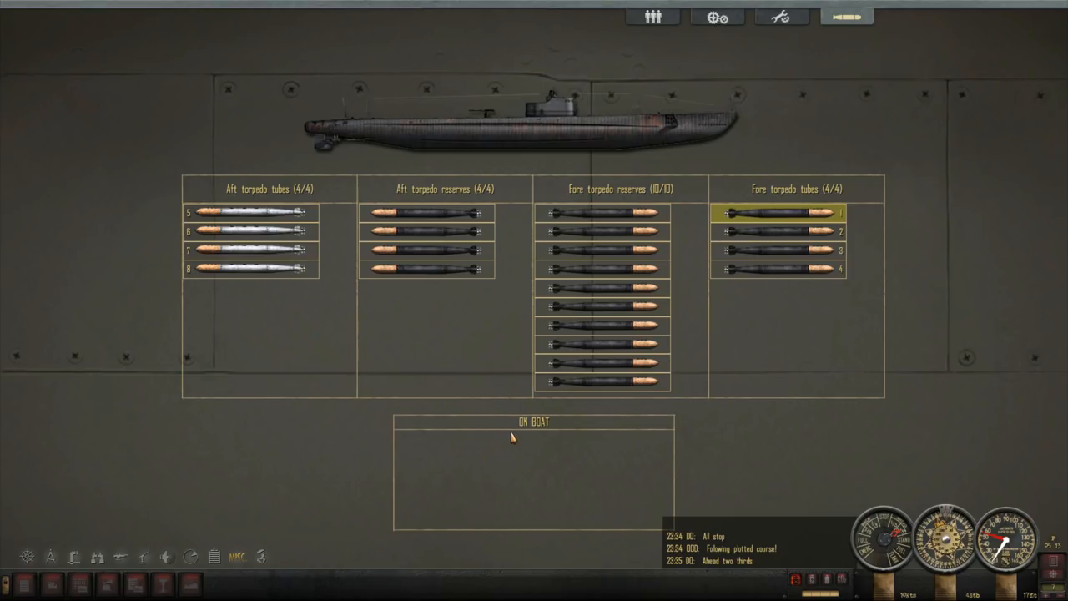
Step: Show the Mark 23 torpedo's details: 46 kt speed, 4,500-yard range, steam propulsion
{"action": "left_click", "coordinate": [250, 231]}
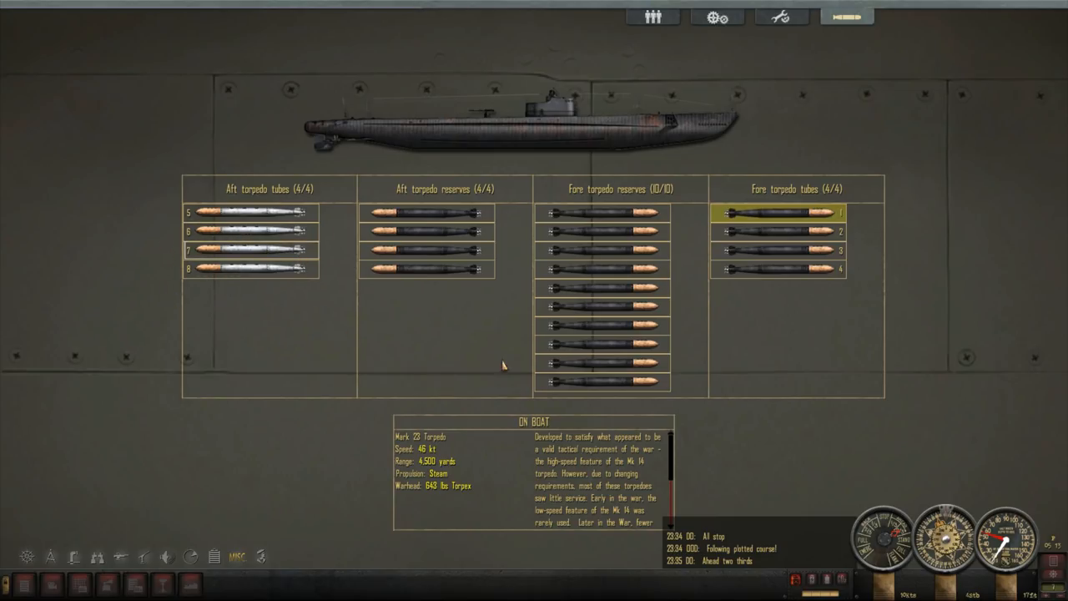
{"action": "mouse_move", "coordinate": [397, 469]}
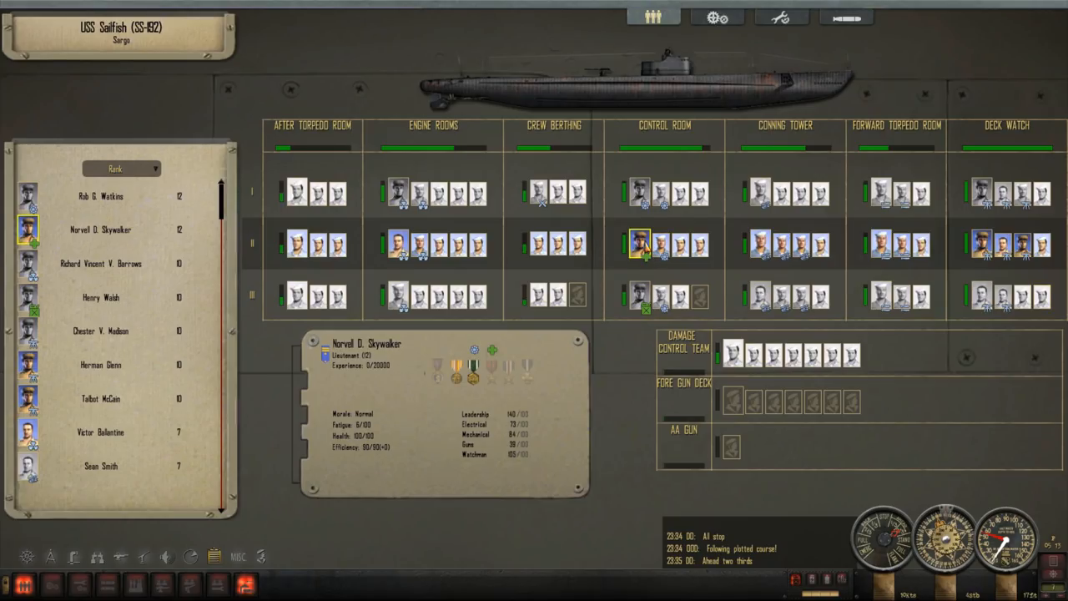
{"action": "mouse_move", "coordinate": [398, 392]}
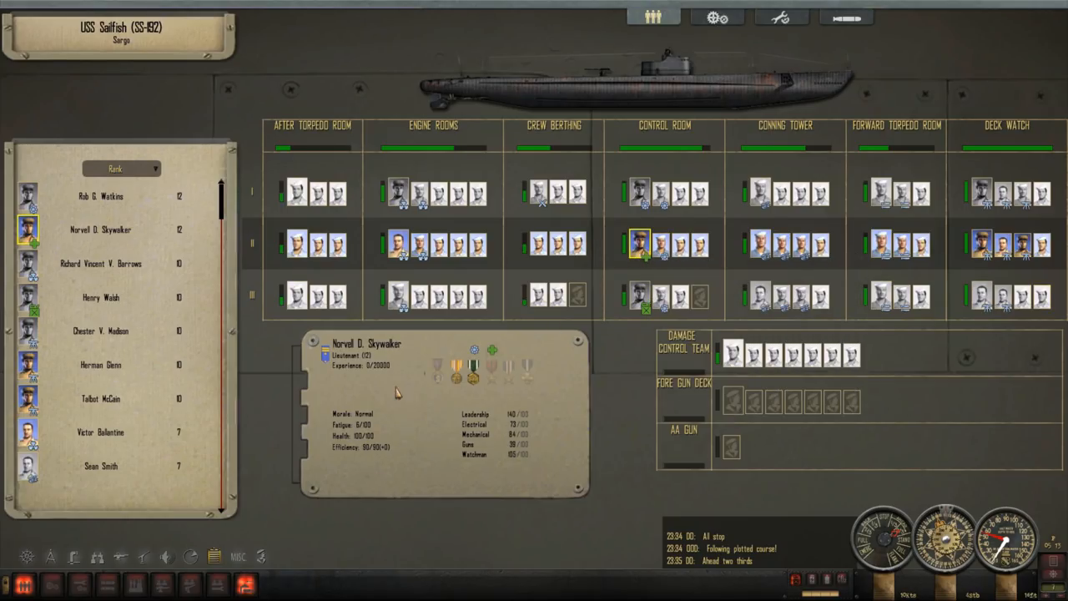
{"action": "mouse_move", "coordinate": [430, 413]}
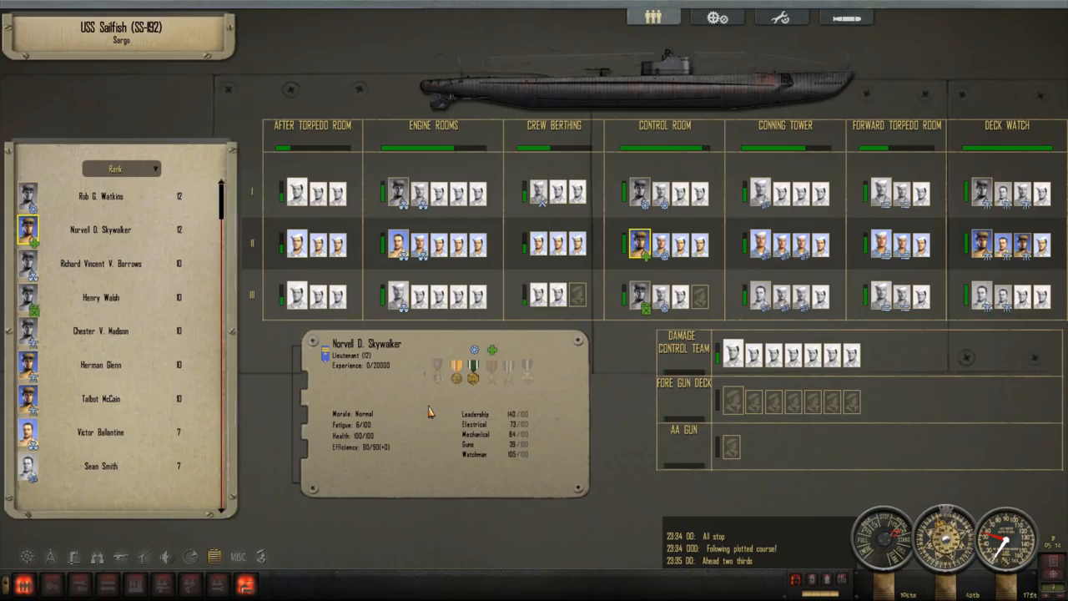
{"action": "mouse_move", "coordinate": [639, 242]}
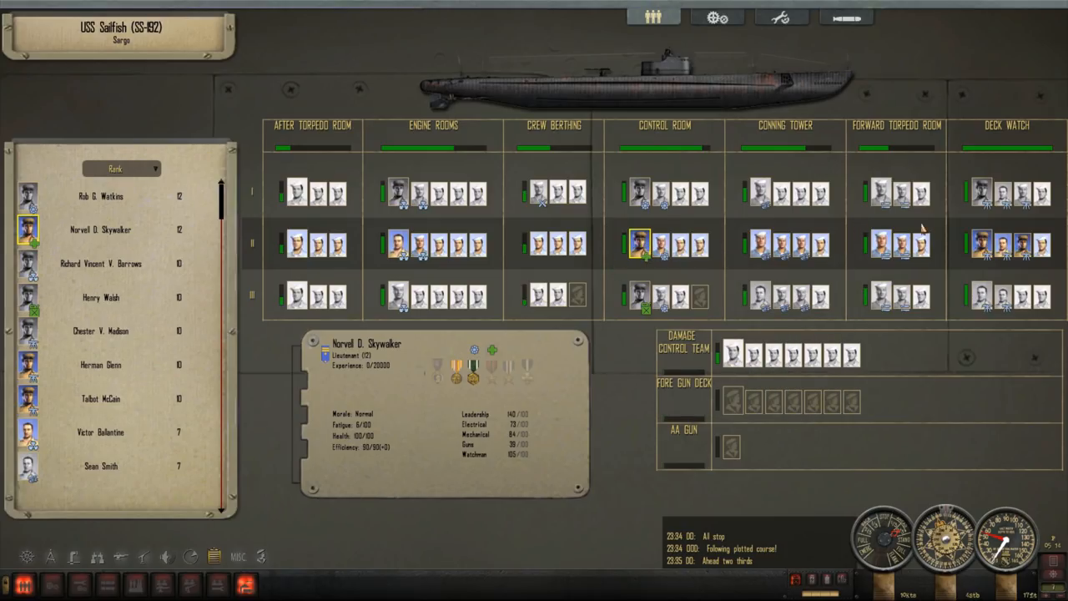
{"action": "mouse_move", "coordinate": [316, 269]}
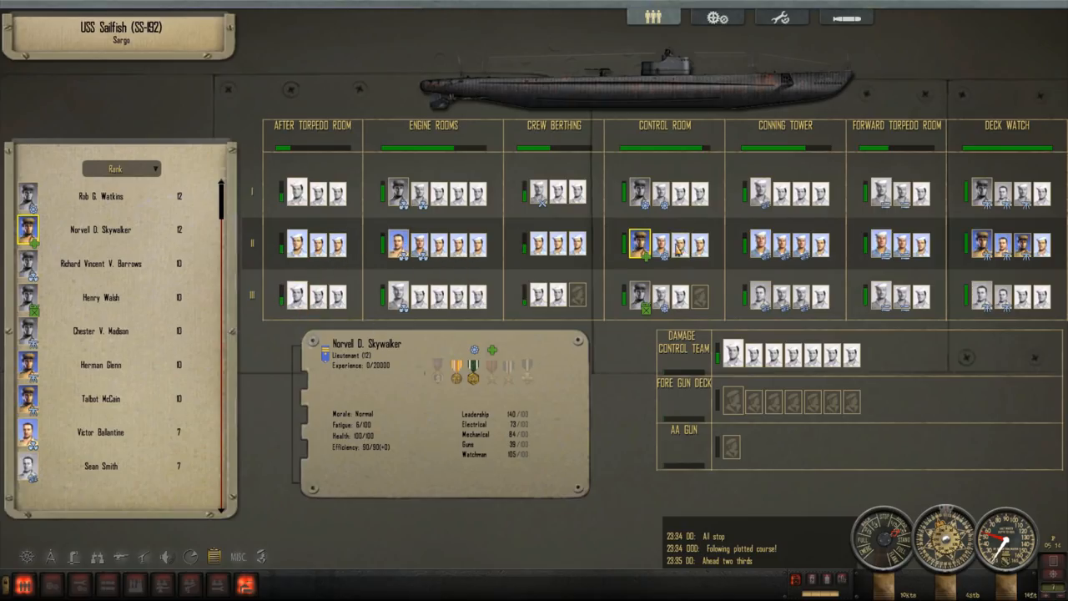
{"action": "mouse_move", "coordinate": [641, 249]}
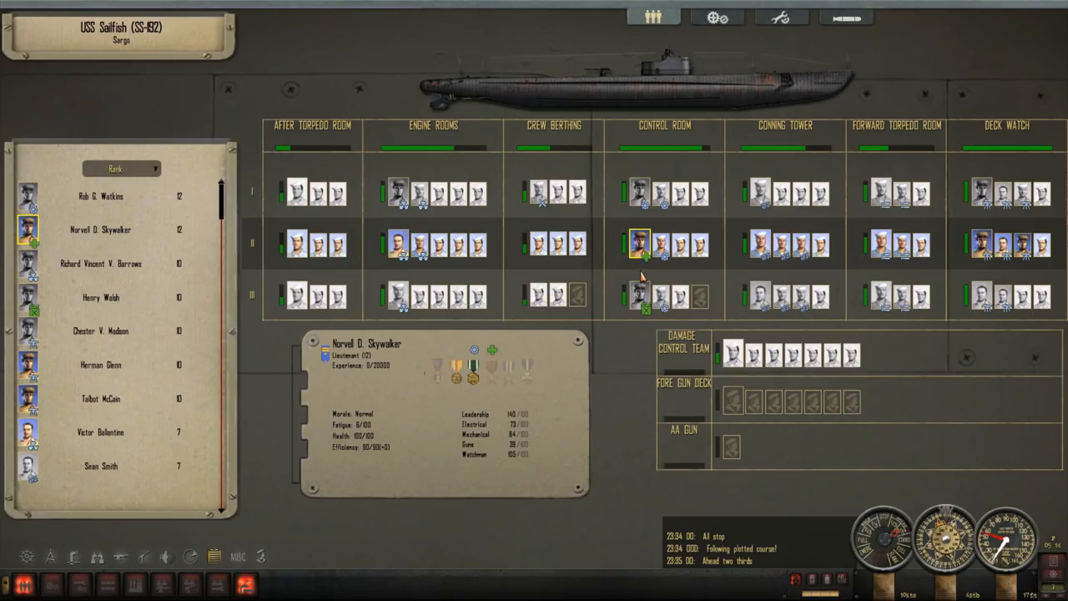
{"action": "mouse_move", "coordinate": [642, 255]}
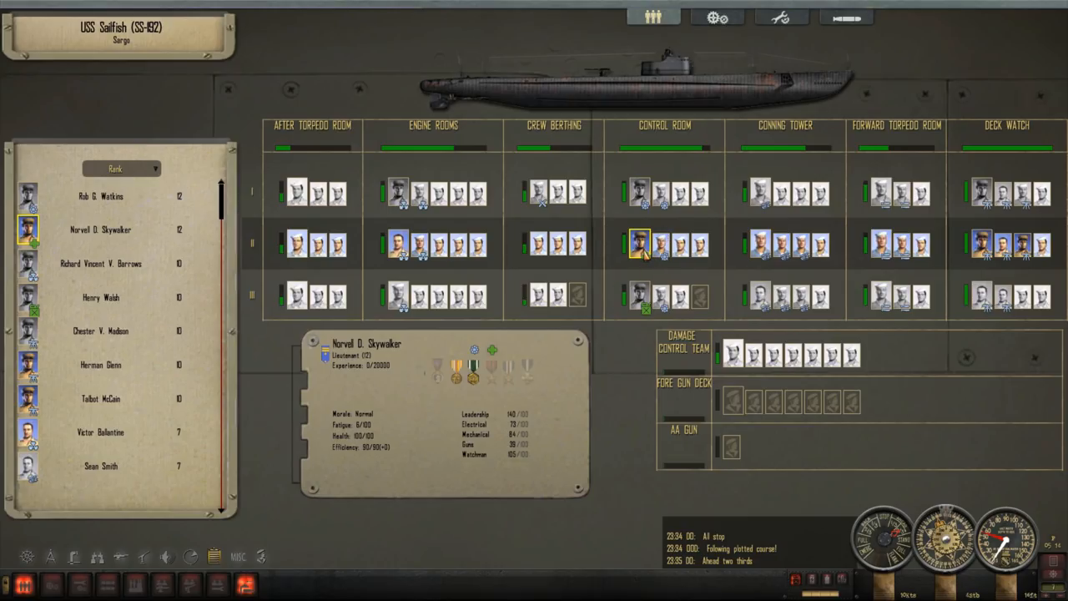
{"action": "mouse_move", "coordinate": [639, 245]}
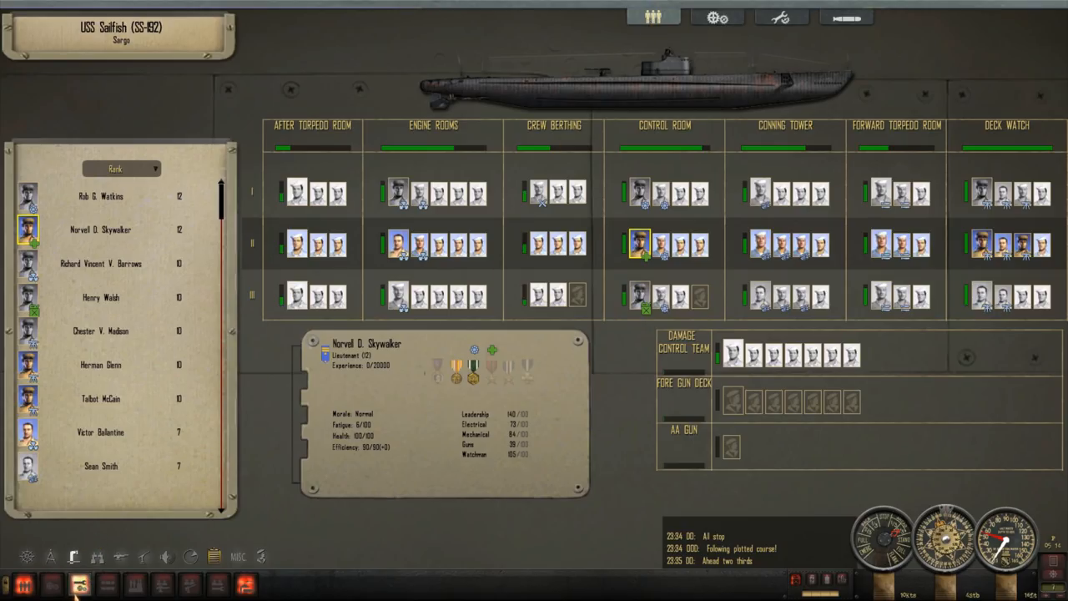
{"action": "mouse_move", "coordinate": [52, 557]}
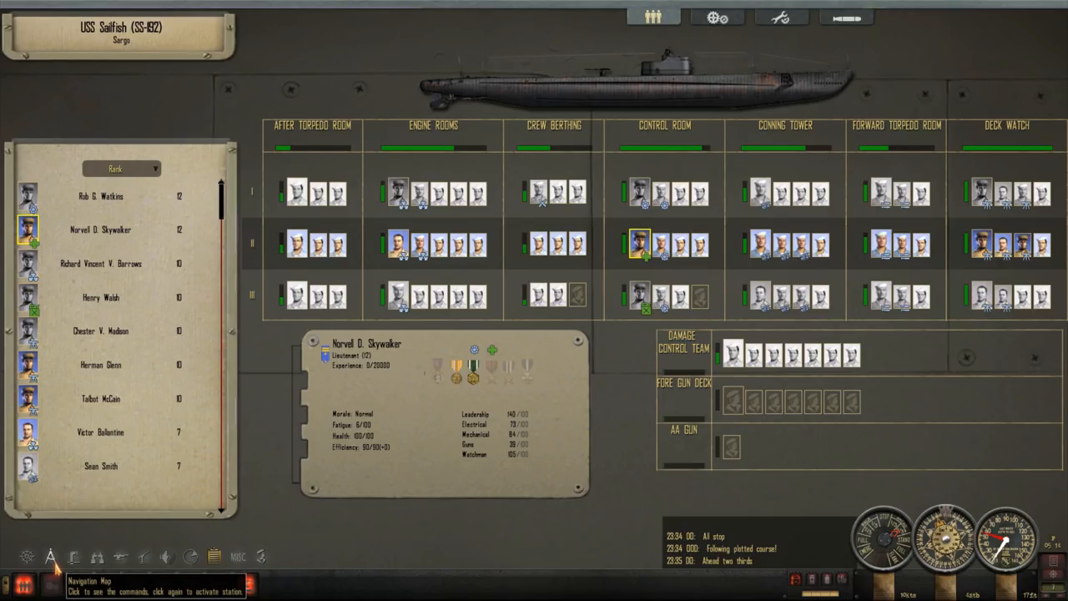
{"action": "mouse_move", "coordinate": [163, 524]}
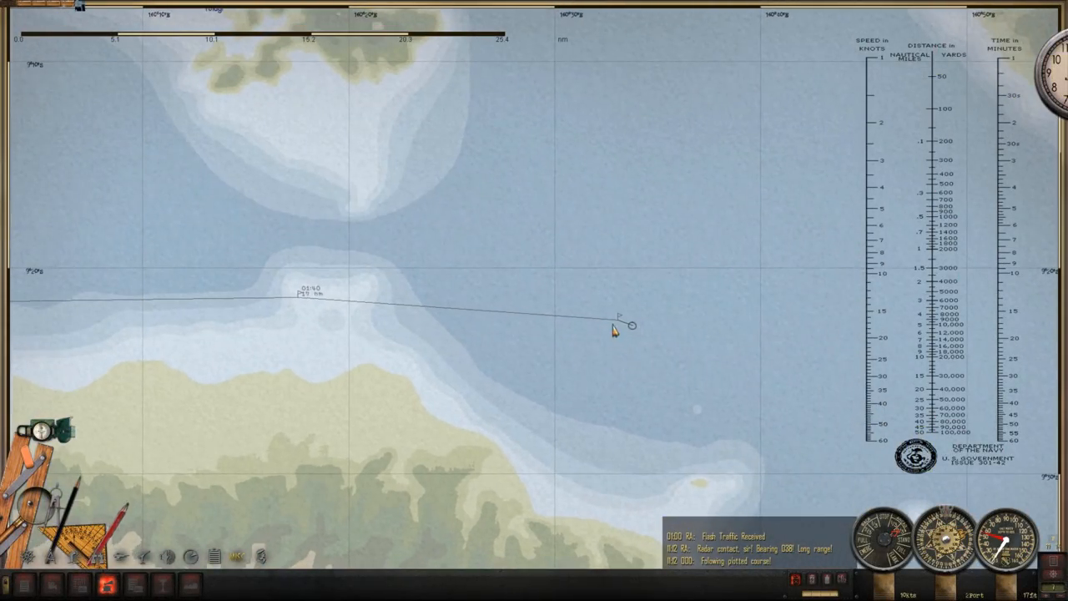
Step: Reopen the crew roster to see injured crew after the bulkhead and radar damage
{"action": "left_click", "coordinate": [654, 17]}
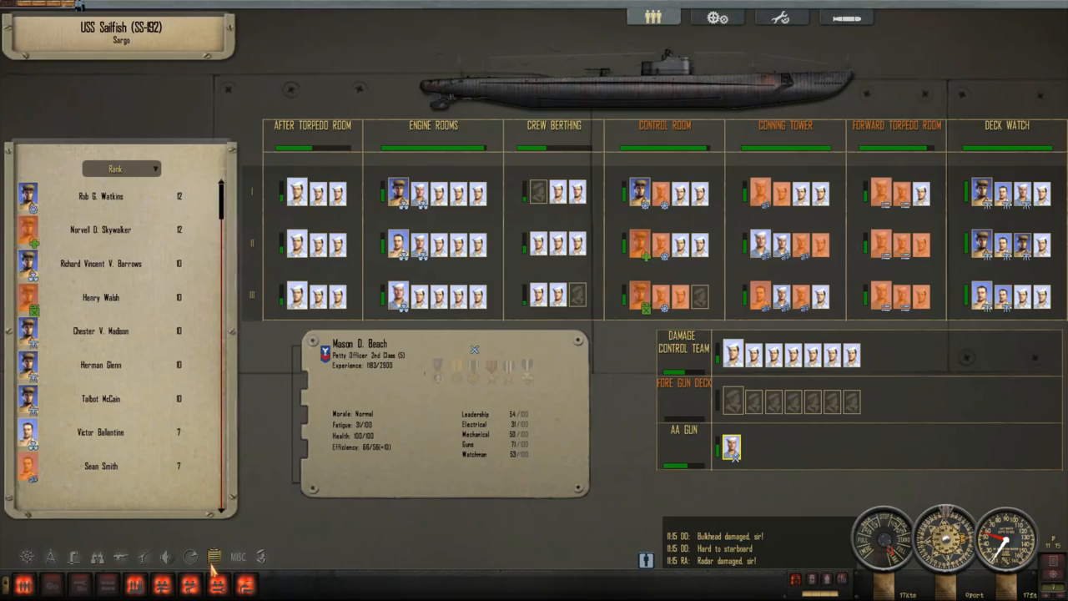
{"action": "left_click", "coordinate": [780, 16]}
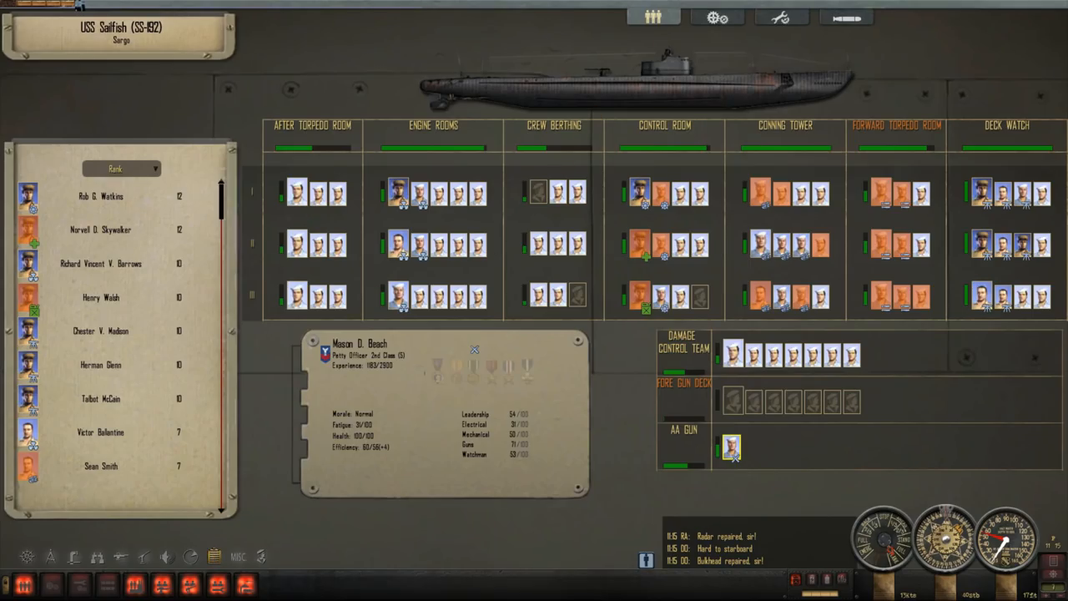
{"action": "left_click", "coordinate": [882, 193]}
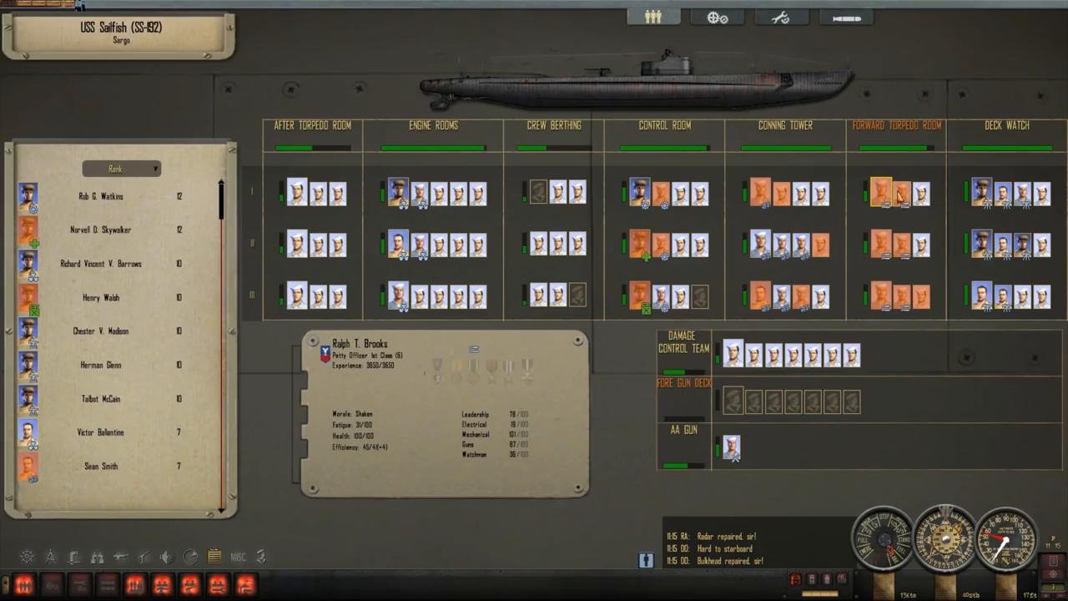
{"action": "left_click", "coordinate": [880, 192]}
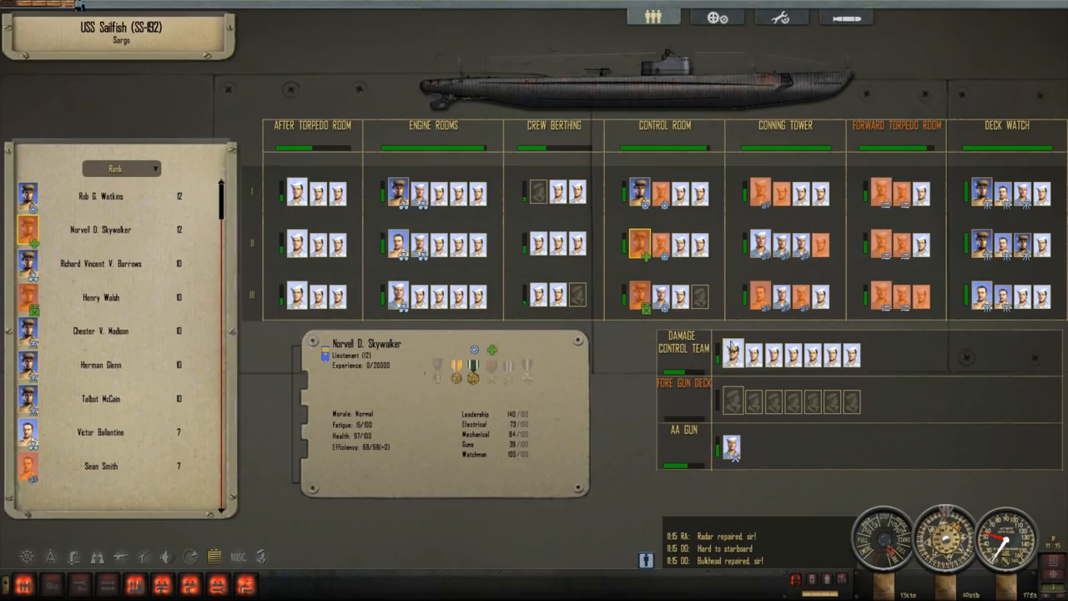
{"action": "left_click", "coordinate": [780, 16]}
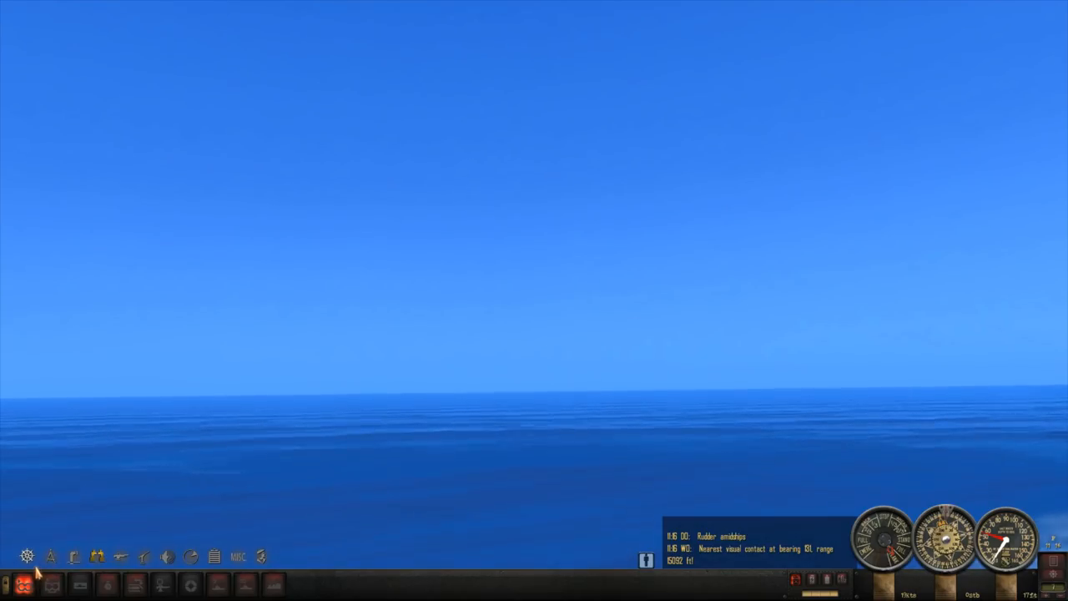
{"action": "mouse_move", "coordinate": [50, 556]}
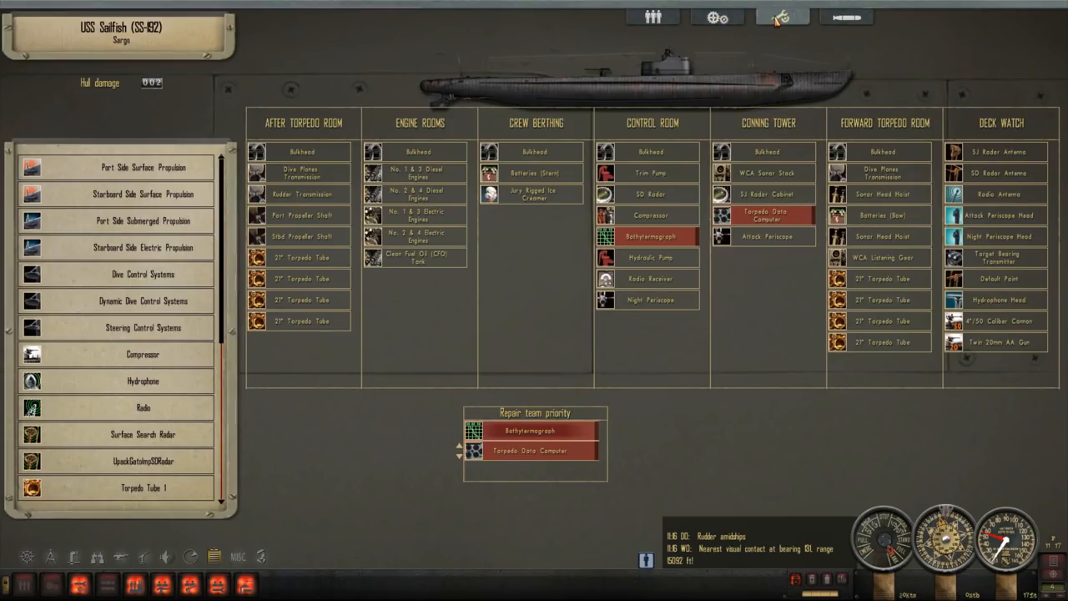
{"action": "mouse_move", "coordinate": [555, 450]}
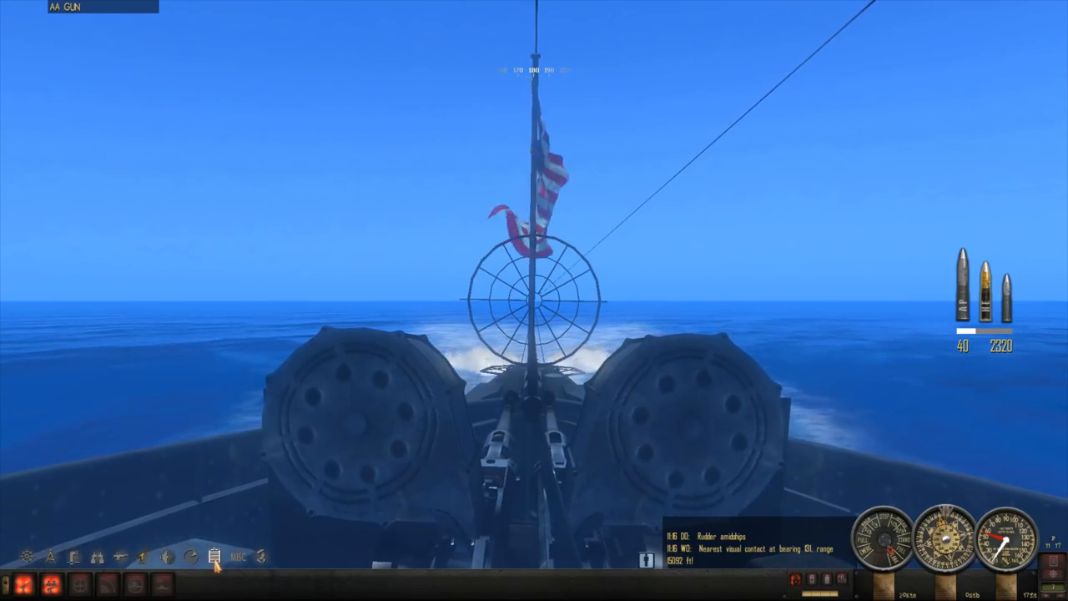
Step: Man the 20mm anti-aircraft gun on deck
{"action": "left_click", "coordinate": [214, 557]}
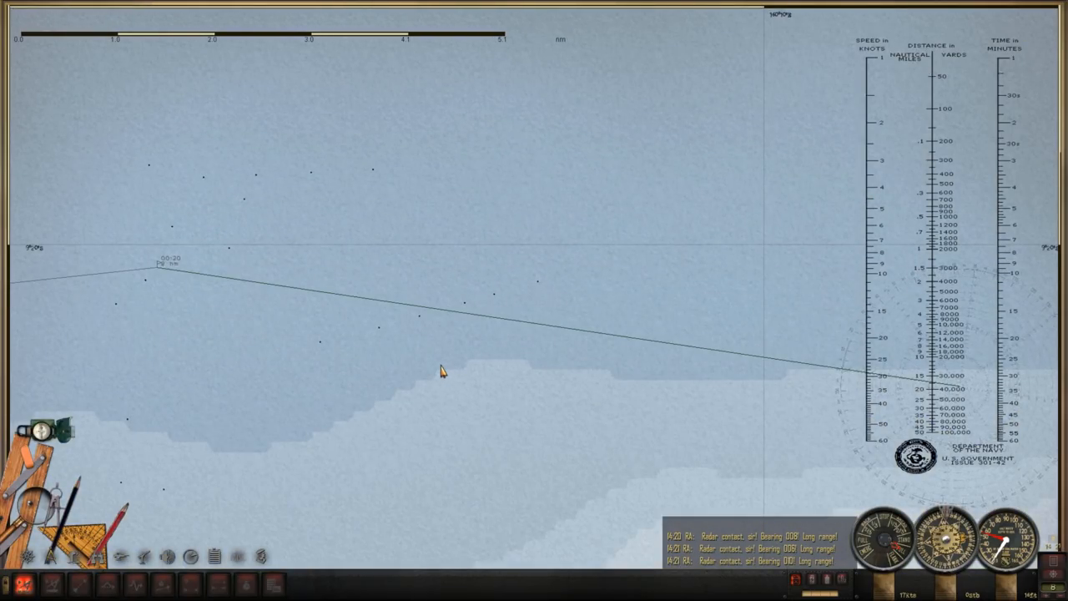
{"action": "scroll", "scroll_direction": "down", "scroll_amount": 3}
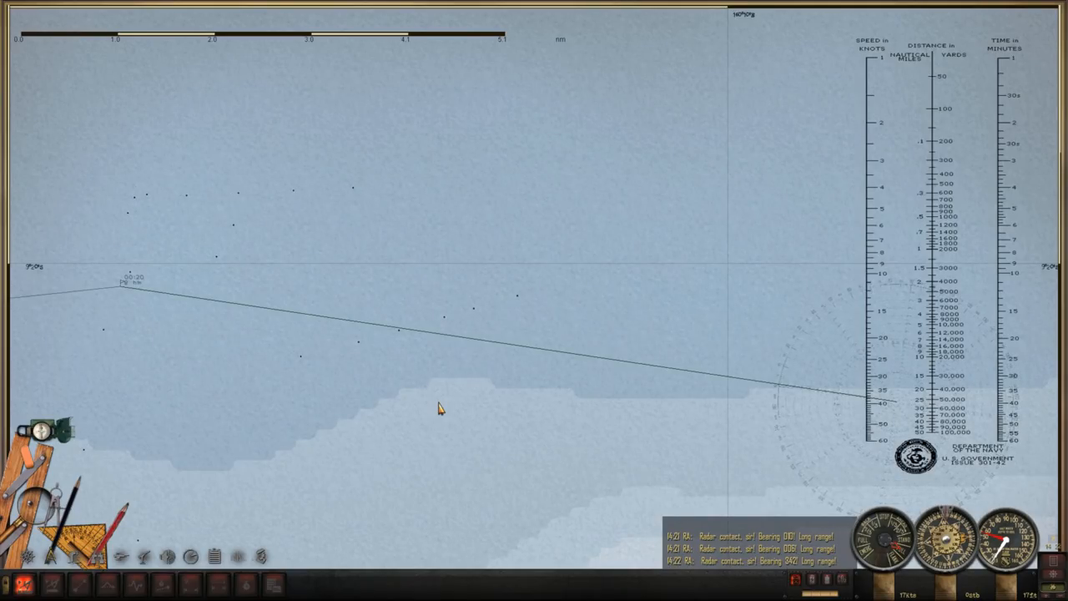
{"action": "scroll", "scroll_direction": "down", "scroll_amount": 3}
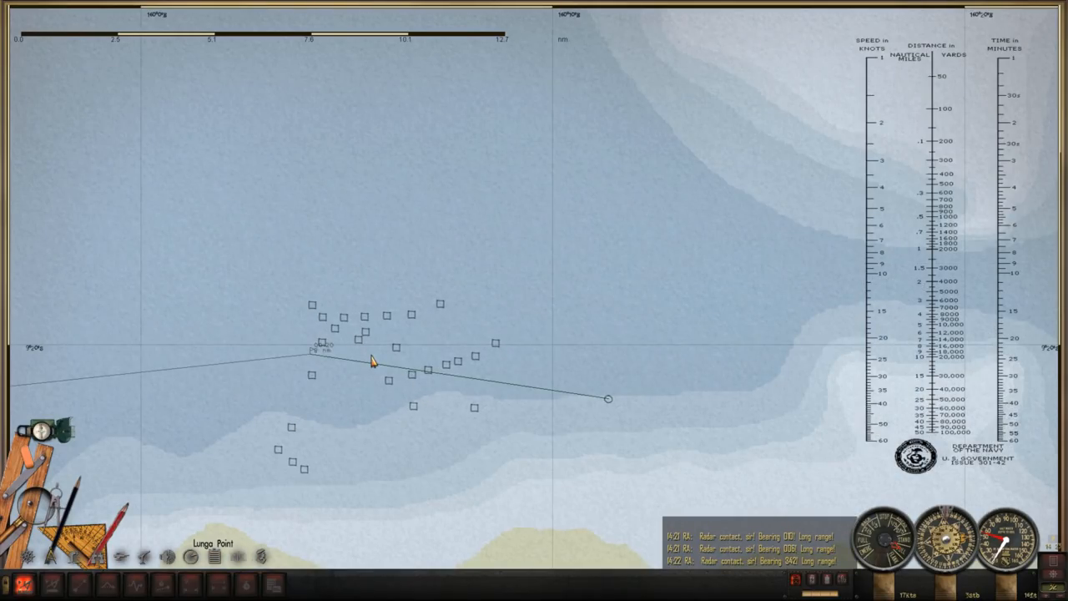
{"action": "scroll", "scroll_direction": "down", "scroll_amount": 3}
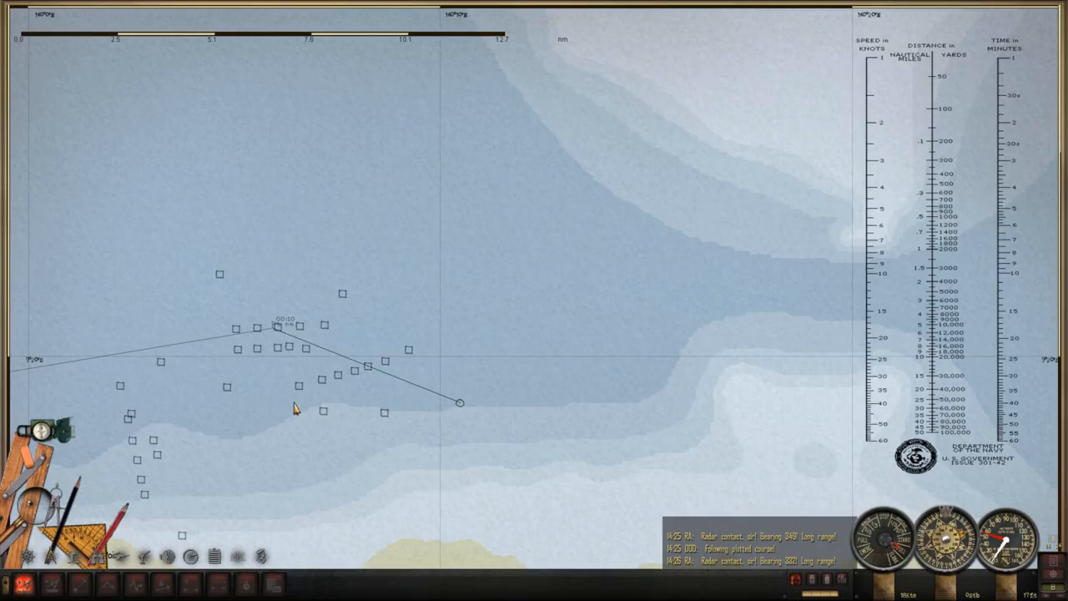
{"action": "scroll", "scroll_direction": "down", "scroll_amount": 3}
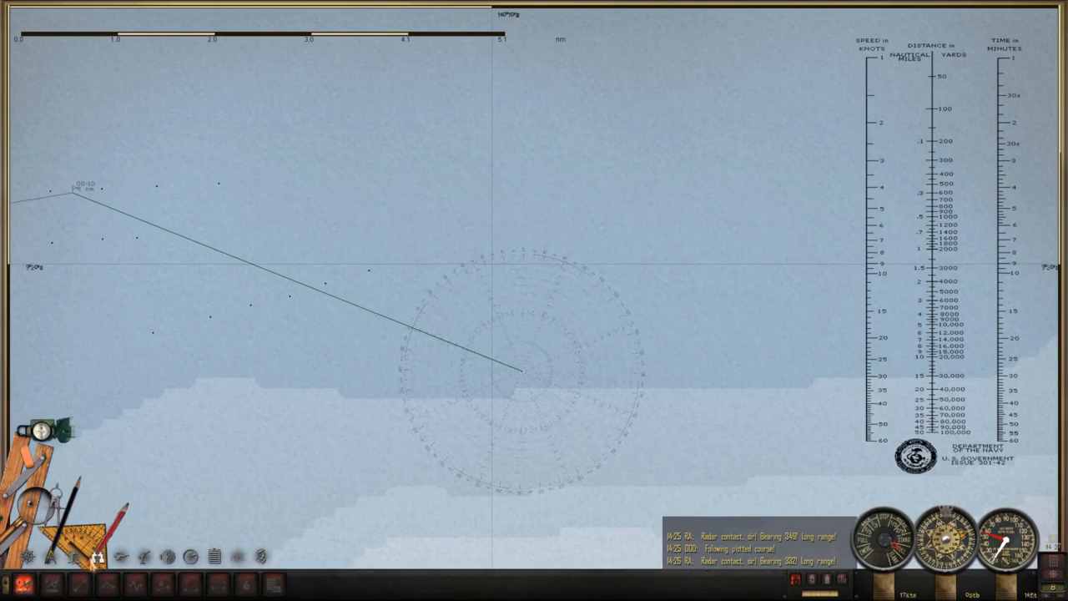
Step: Watch the task force through binoculars, paging the ONI manual through battleship, carrier and destroyer entries
{"action": "left_click", "coordinate": [97, 556]}
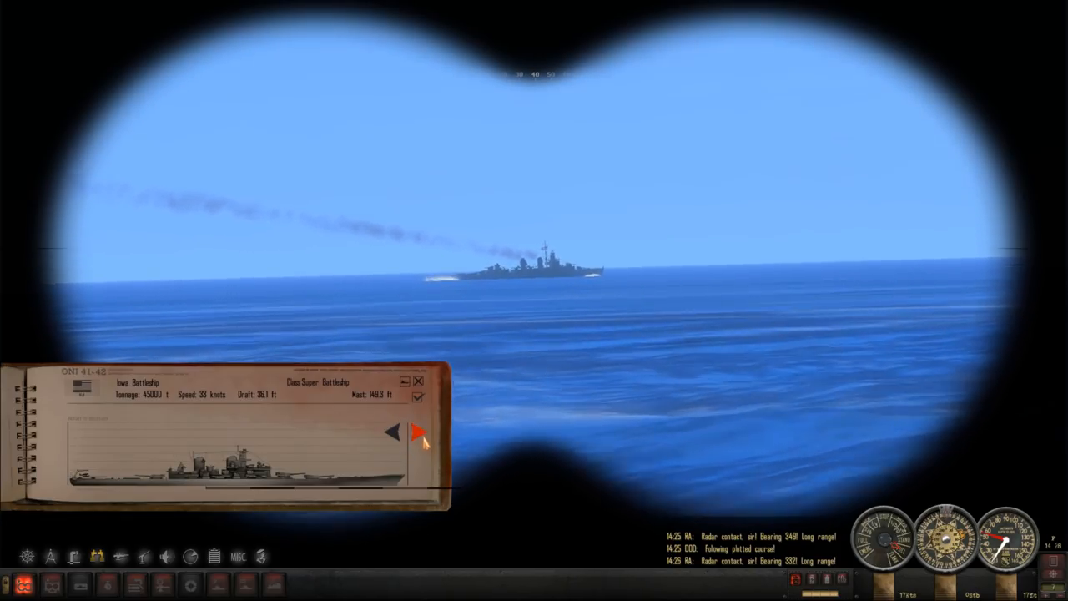
{"action": "left_click", "coordinate": [418, 432]}
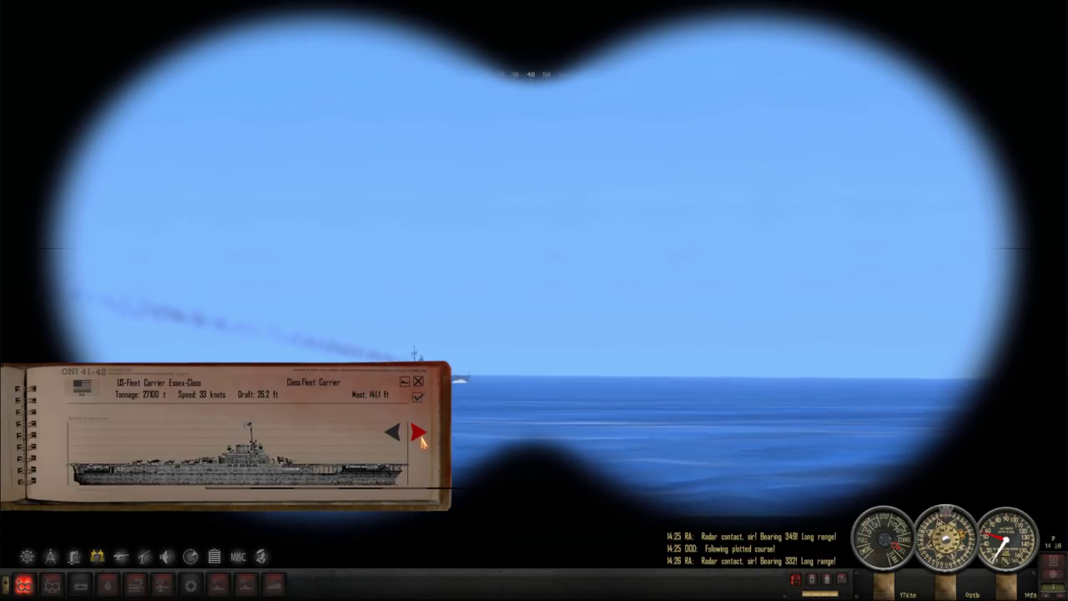
{"action": "left_click", "coordinate": [419, 432]}
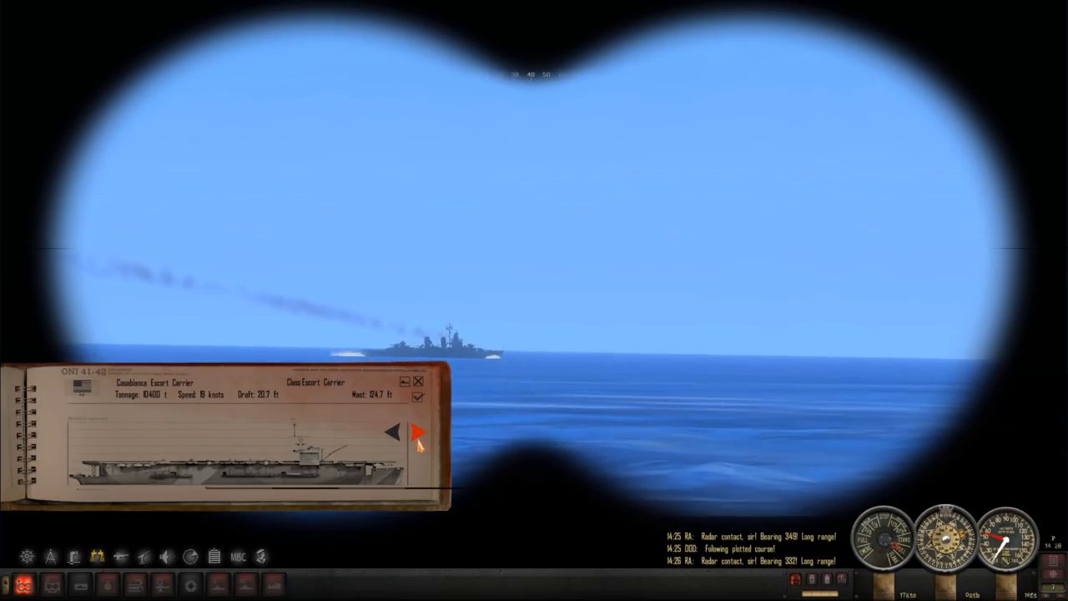
{"action": "left_click", "coordinate": [417, 432]}
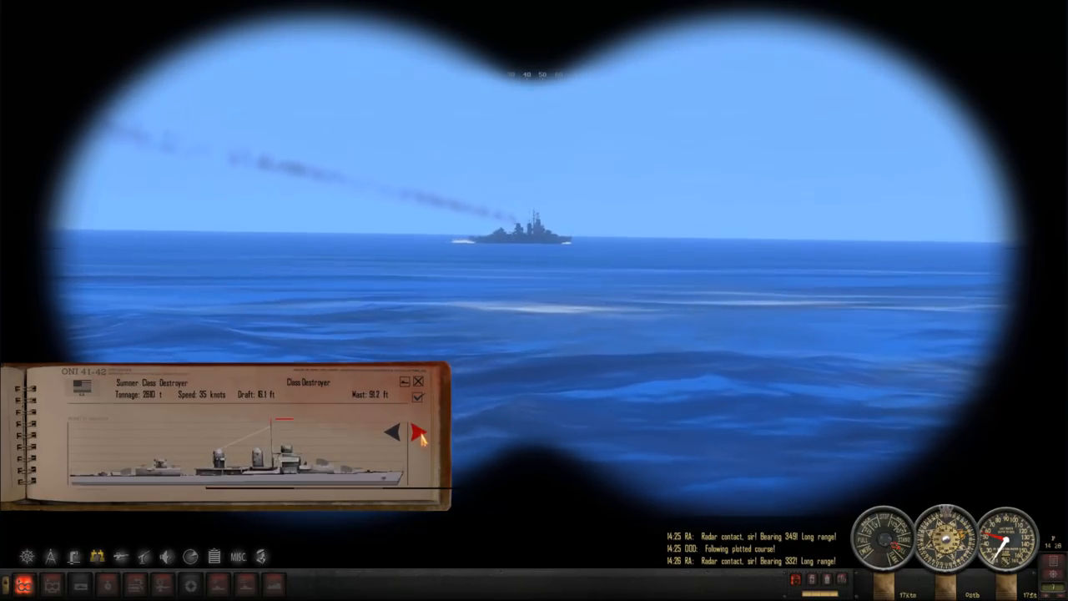
{"action": "left_click", "coordinate": [417, 434]}
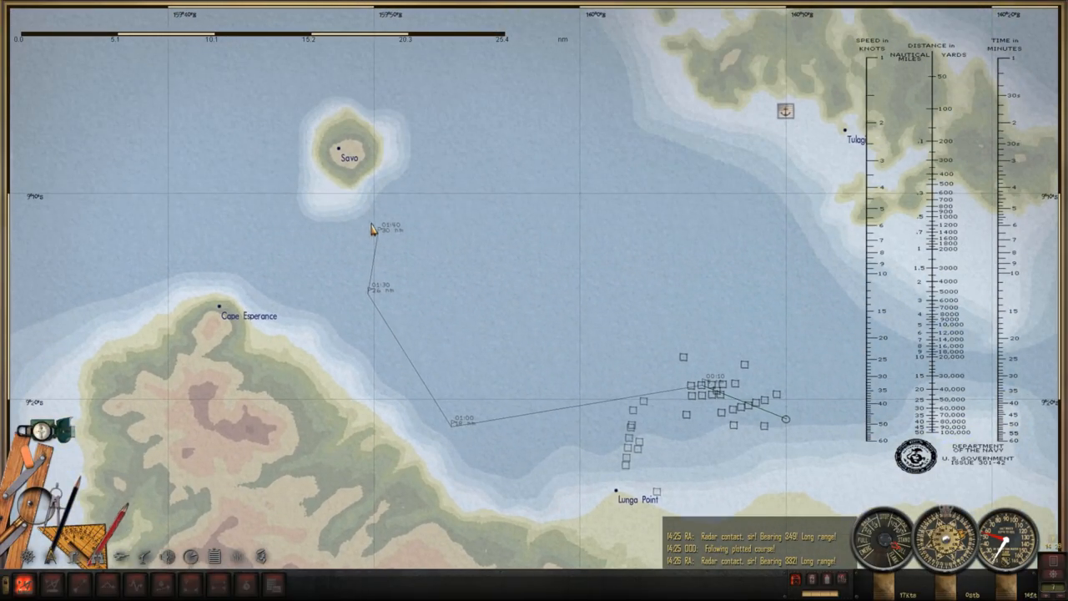
{"action": "mouse_move", "coordinate": [365, 334]}
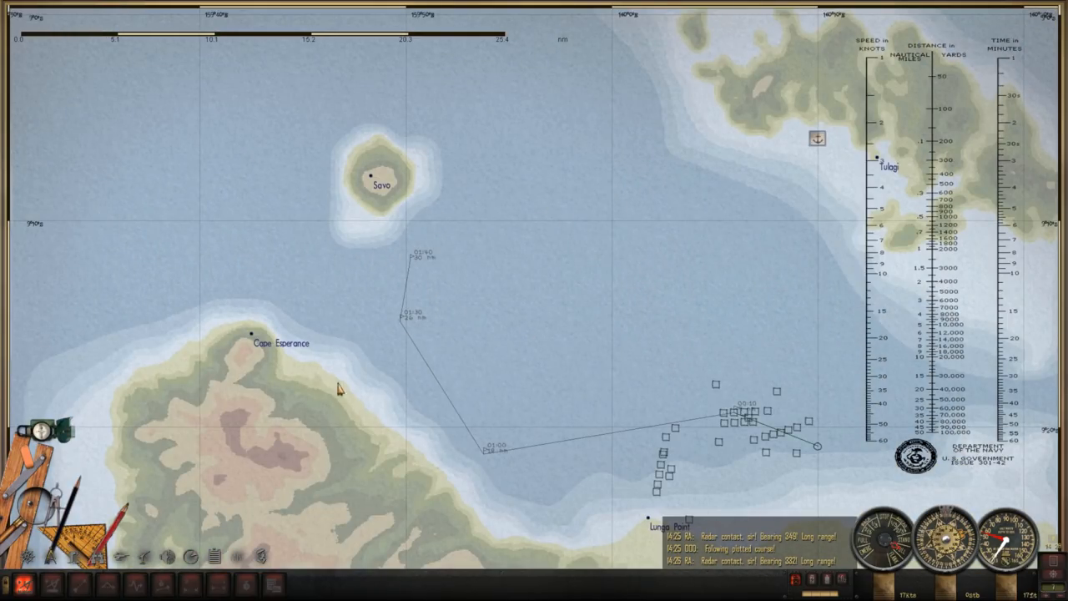
Step: Scroll the navigation chart to view the plotted course and contacts off Lunga Point
{"action": "scroll", "scroll_direction": "down", "scroll_amount": 3}
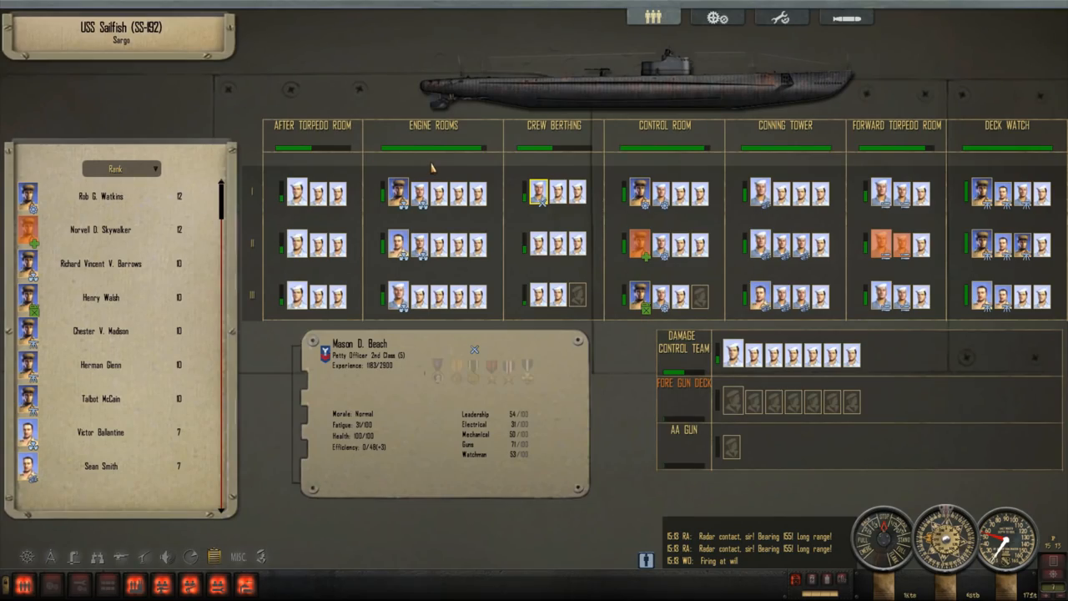
{"action": "mouse_move", "coordinate": [538, 192]}
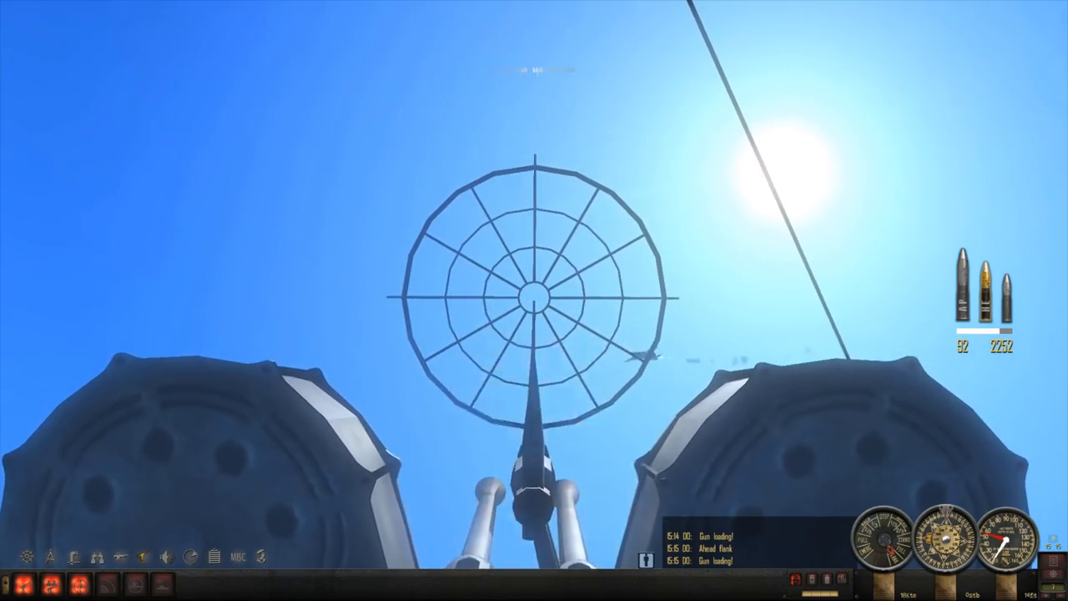
Step: Fire two AA gun bursts at the attacking bomber overhead
{"action": "left_click", "coordinate": [534, 300]}
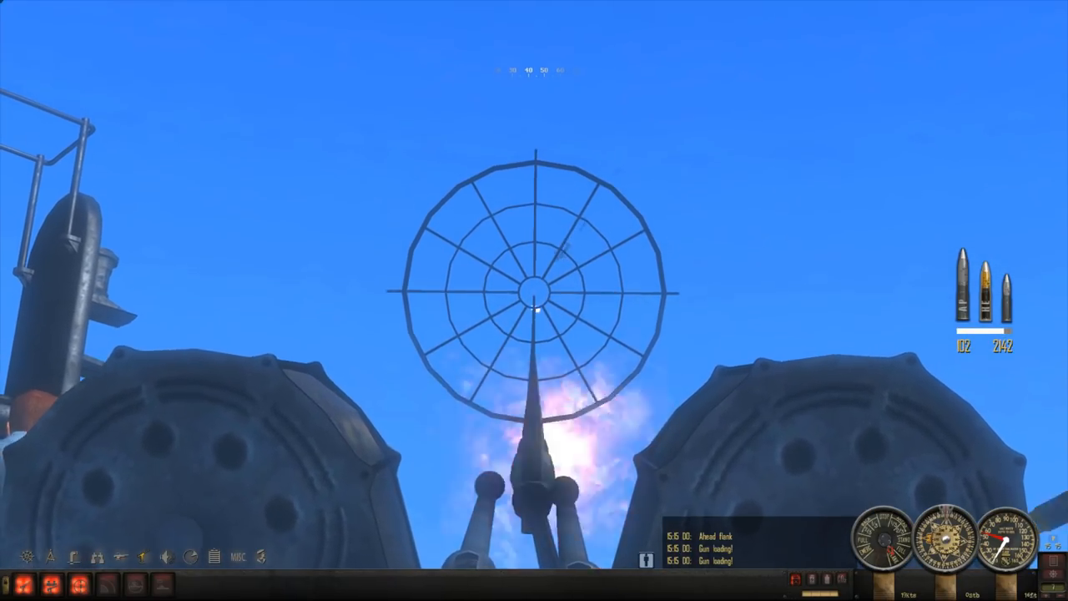
{"action": "left_click", "coordinate": [534, 300]}
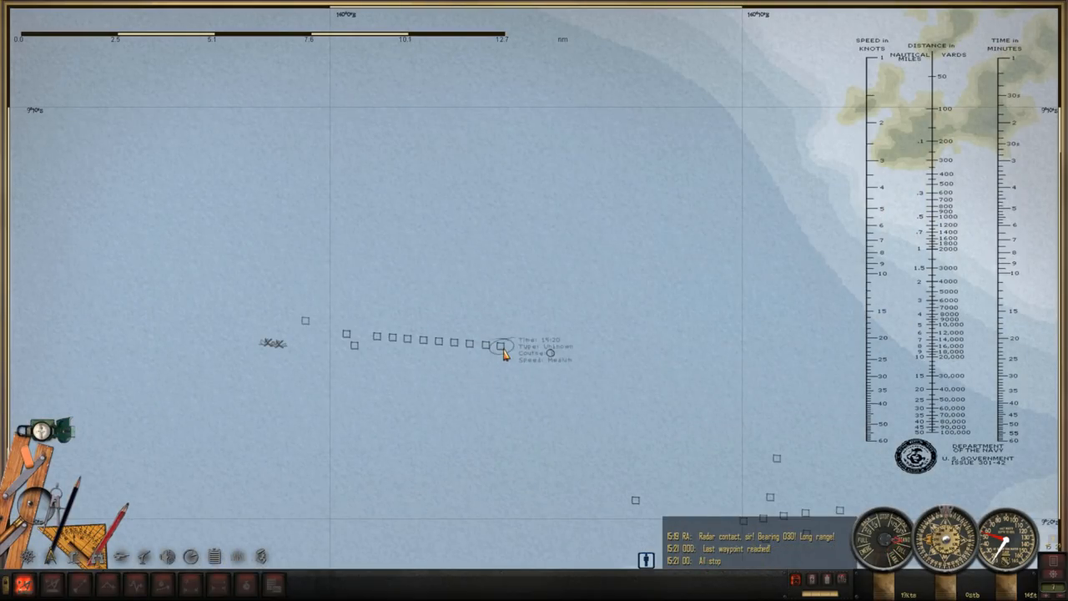
Step: Zoom the chart out to show the task force trail between Savo, Tulagi and Lunga Point
{"action": "scroll", "scroll_direction": "down", "scroll_amount": 3}
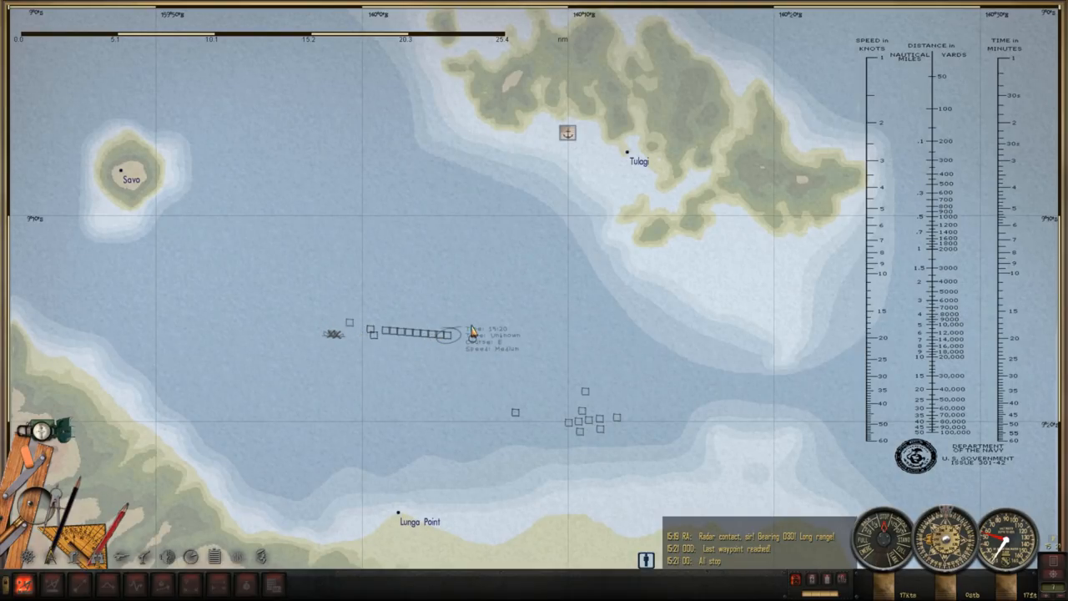
{"action": "mouse_move", "coordinate": [327, 454]}
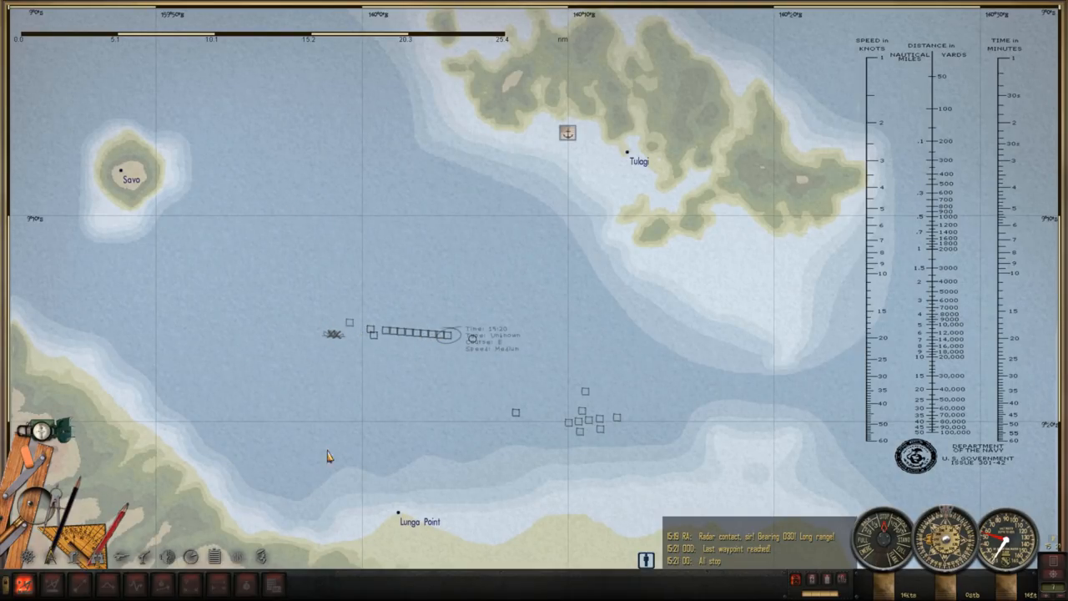
{"action": "mouse_move", "coordinate": [181, 240]}
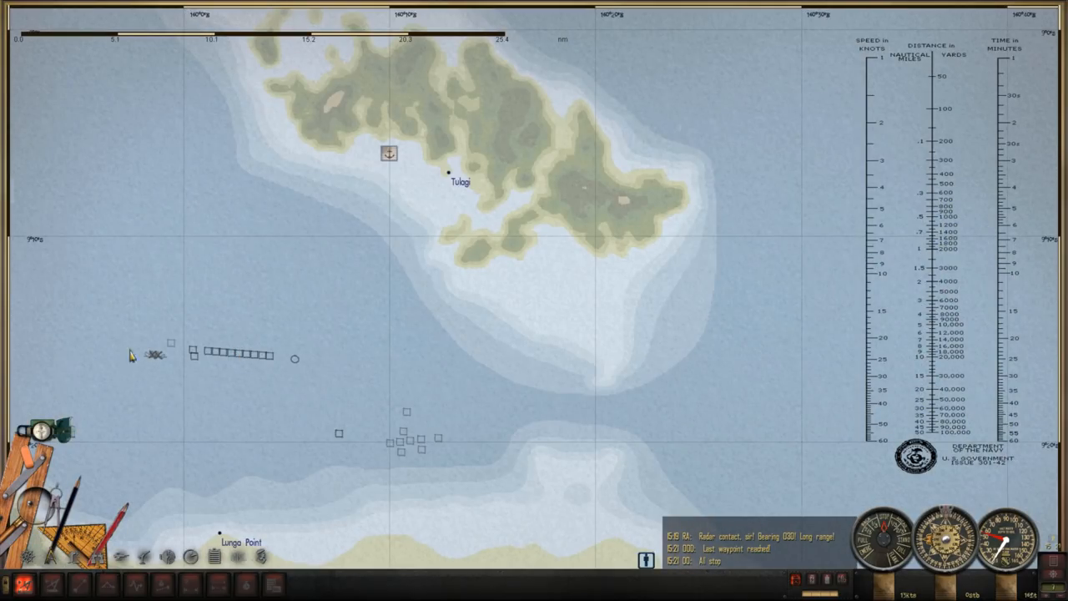
{"action": "mouse_move", "coordinate": [180, 373]}
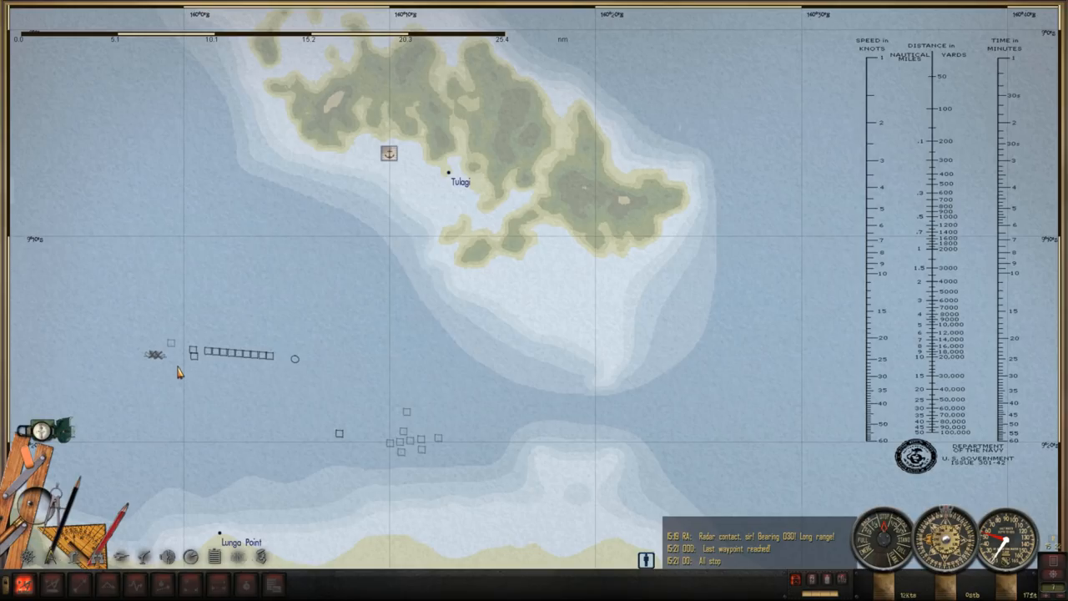